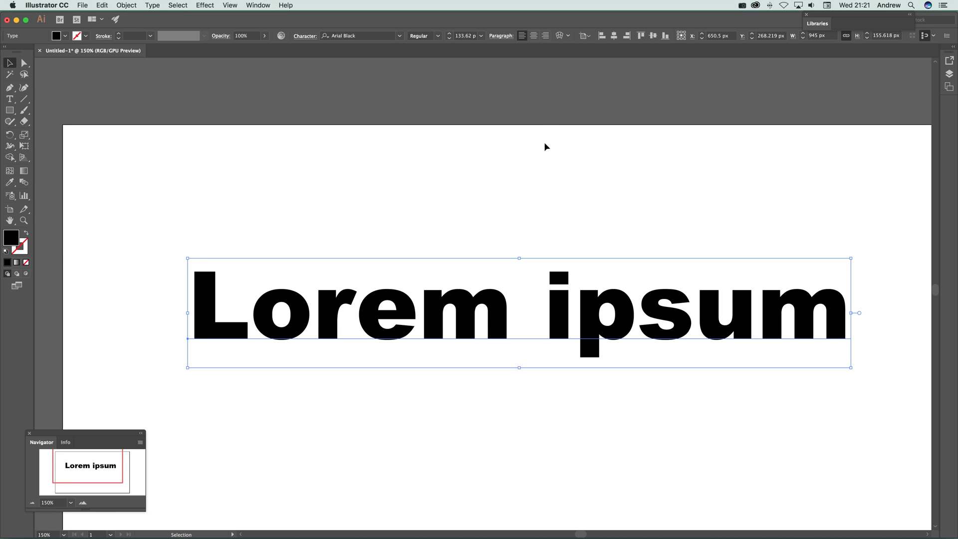
mouse_move(566, 176)
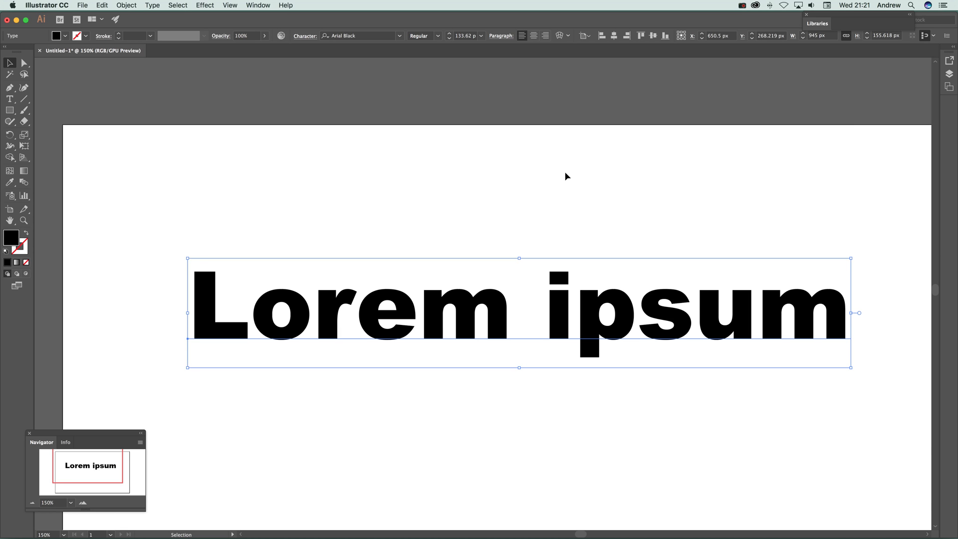
mouse_move(480, 226)
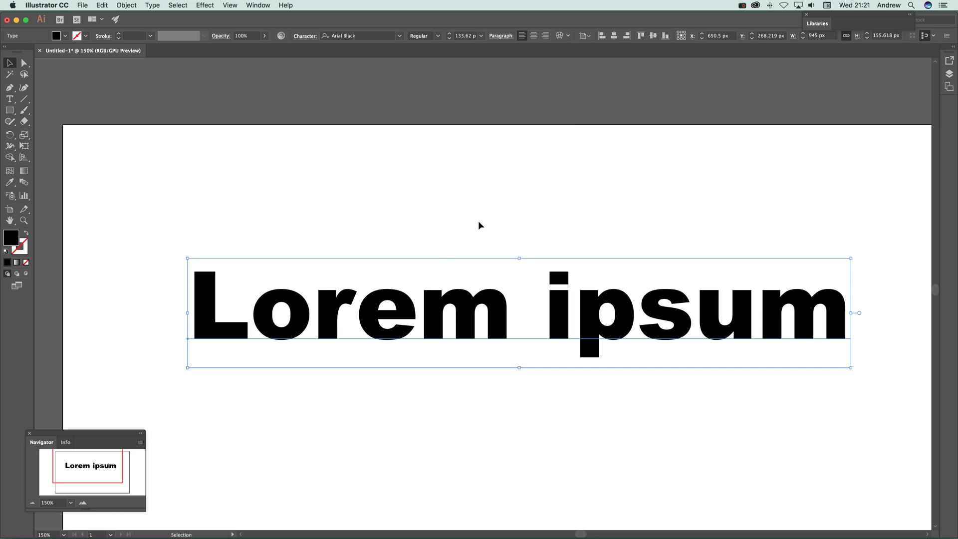
mouse_move(498, 281)
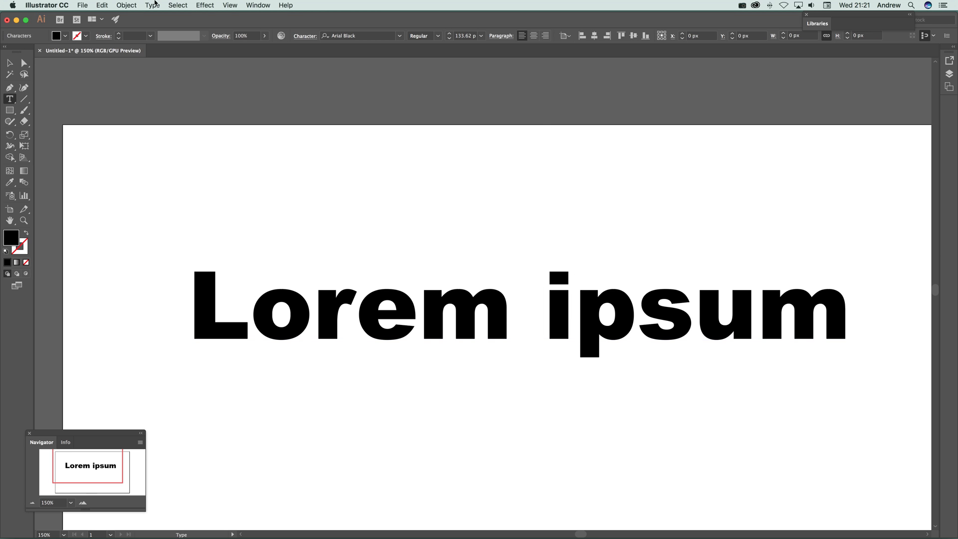
Open the Type menu to browse the special, whitespace and break character submenus
click(152, 5)
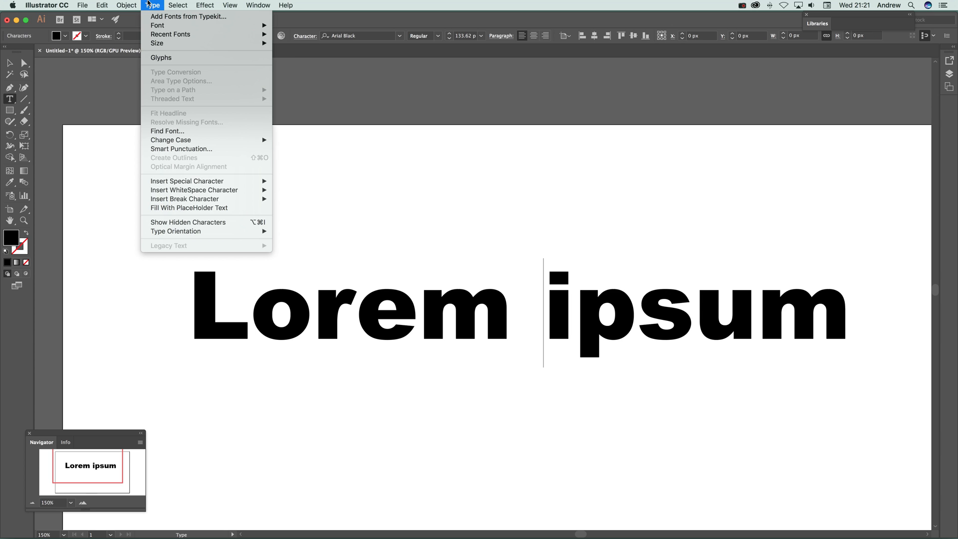
mouse_move(296, 181)
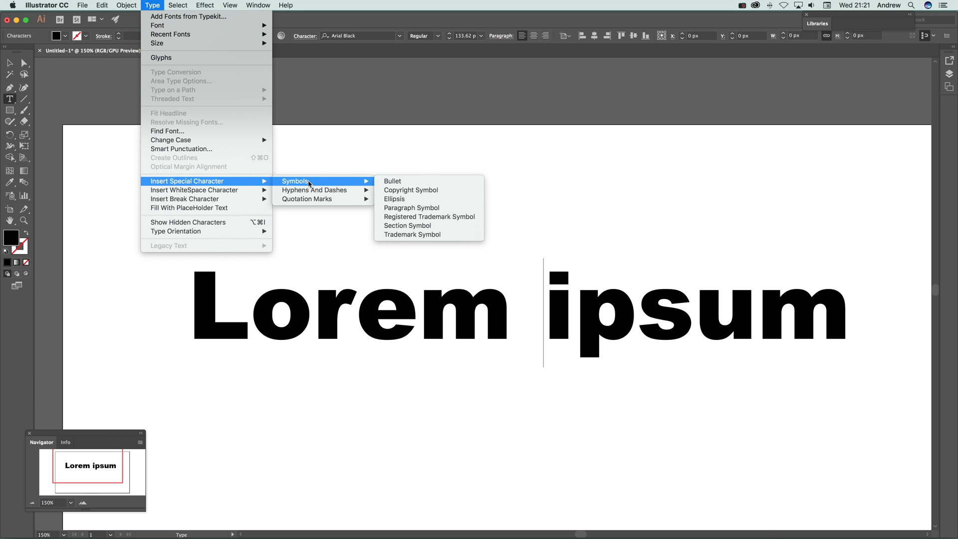
mouse_move(411, 190)
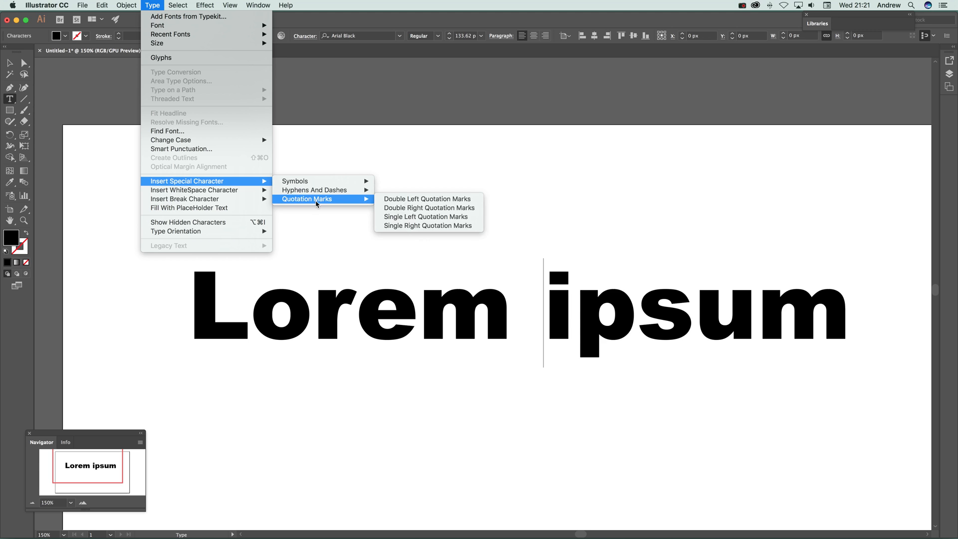
mouse_move(193, 190)
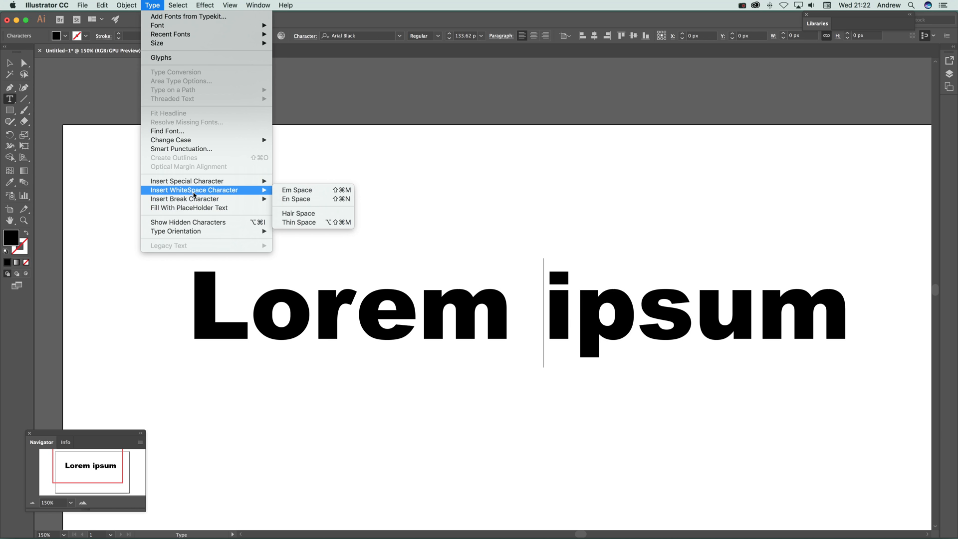
mouse_move(190, 199)
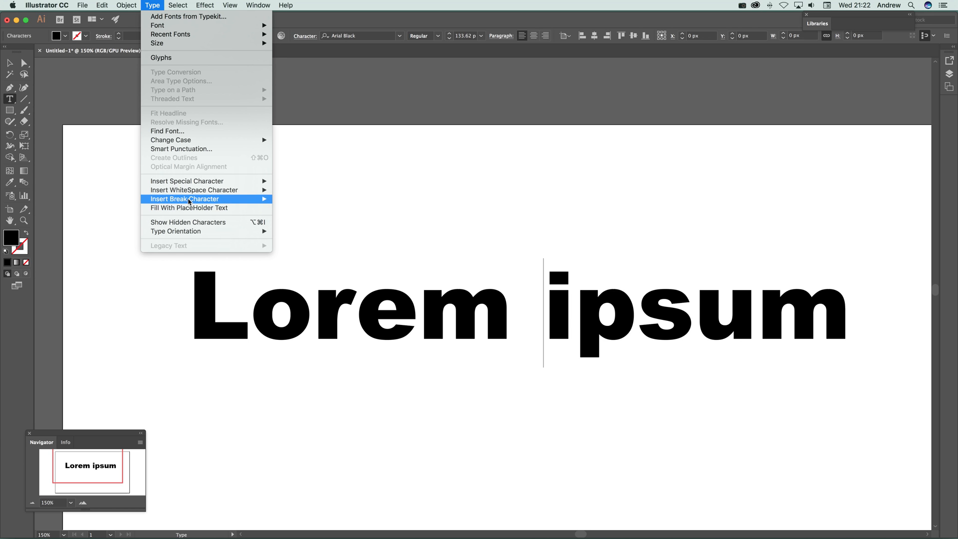
mouse_move(186, 180)
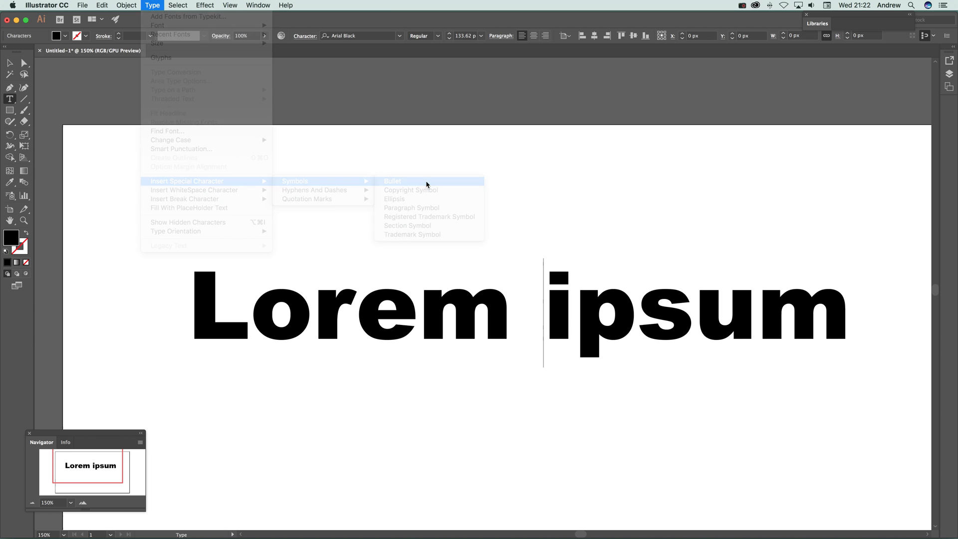
Insert a bullet, replace it with a trademark symbol, then delete it so 'Loremipsum' joins
click(392, 180)
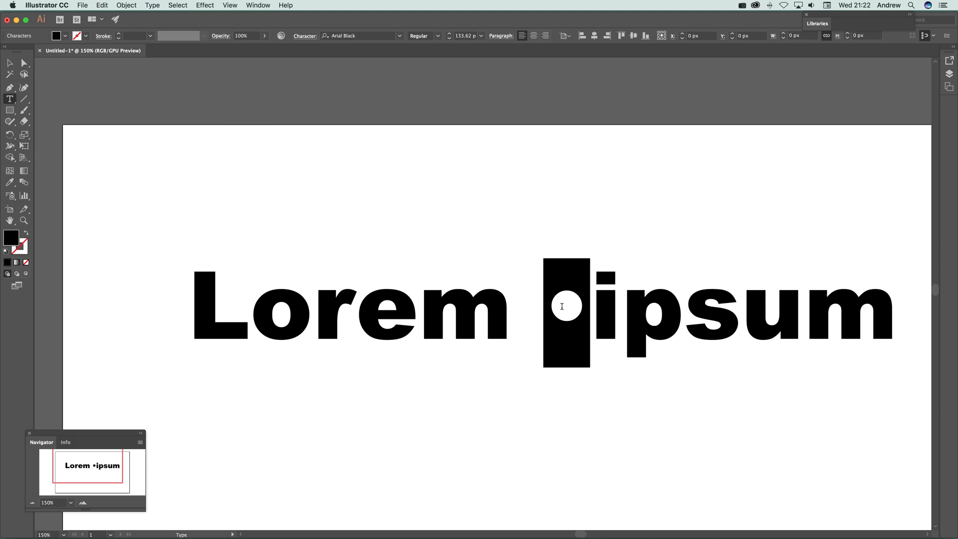
click(152, 5)
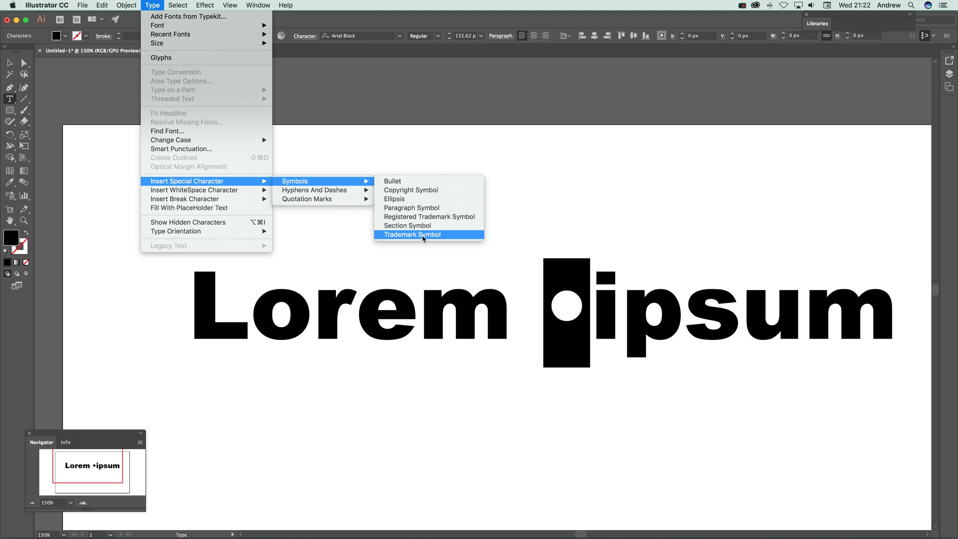
click(412, 234)
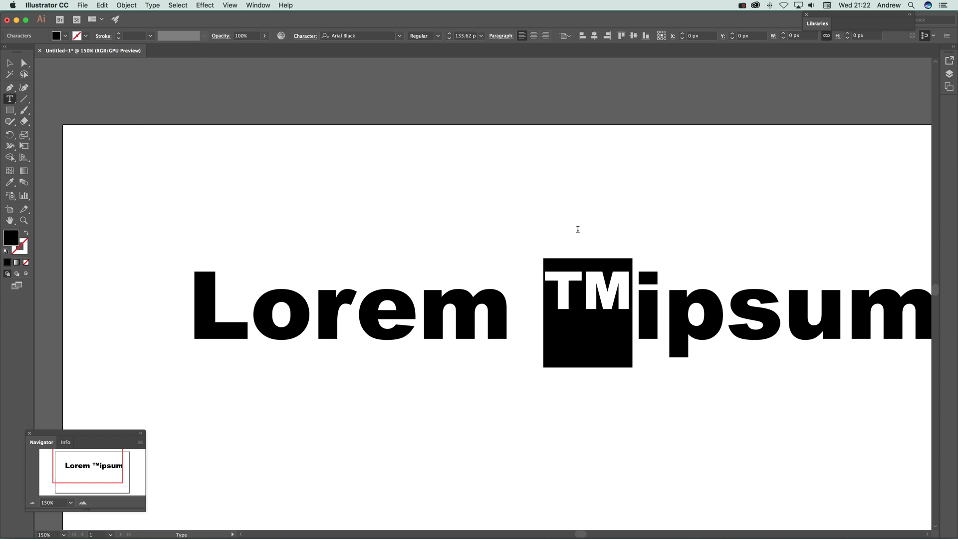
key(backspace)
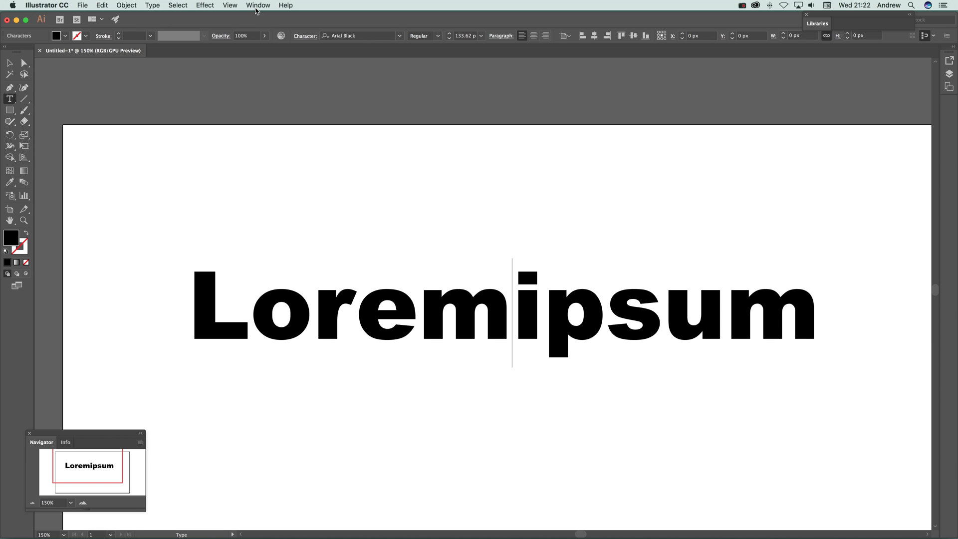
click(152, 5)
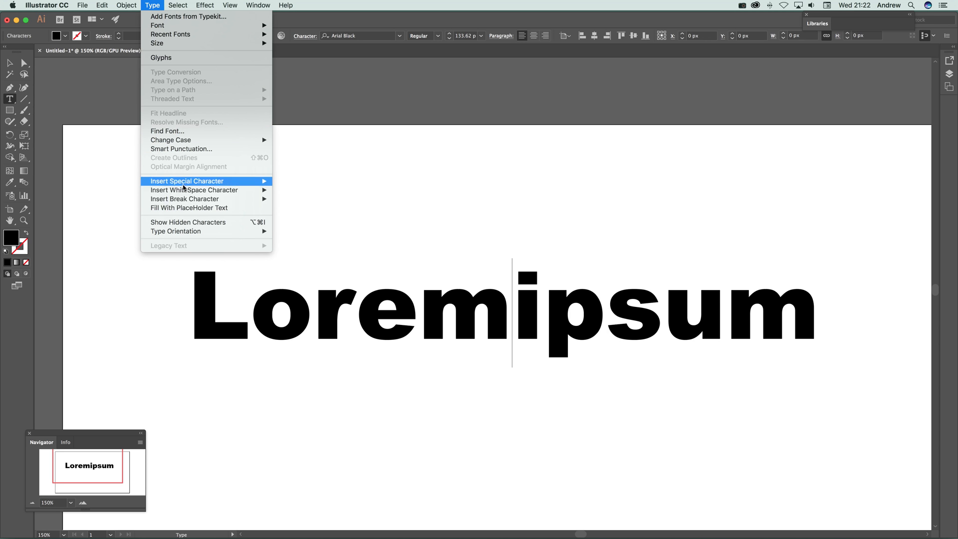
mouse_move(194, 189)
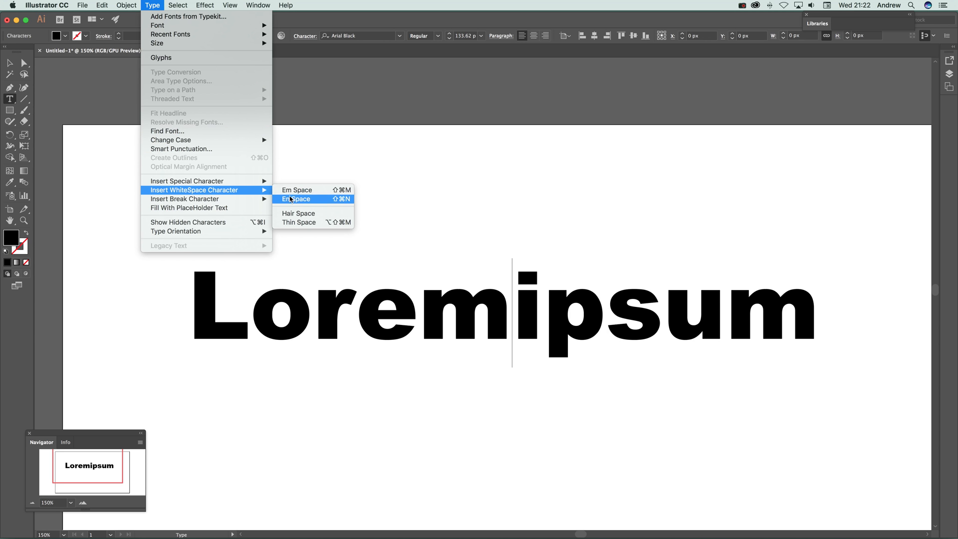
click(296, 198)
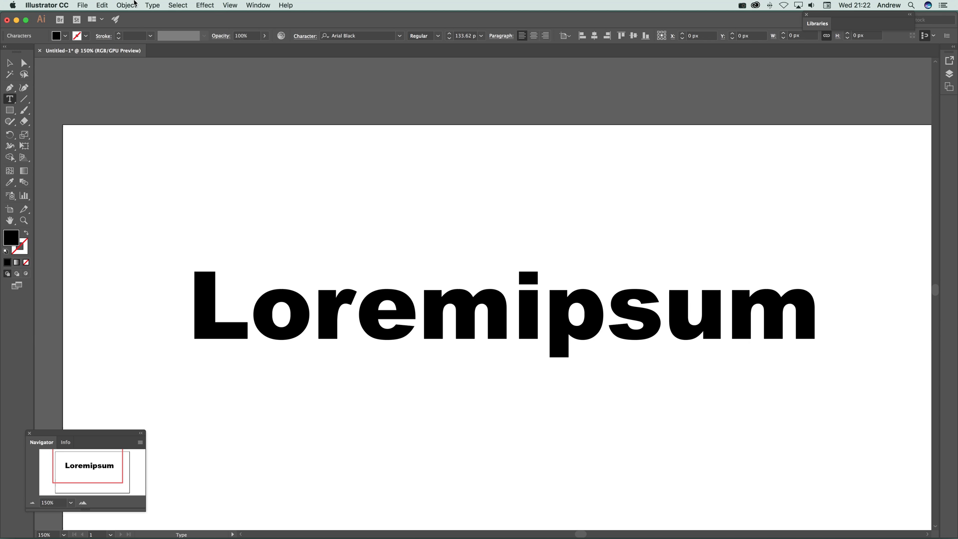
click(151, 5)
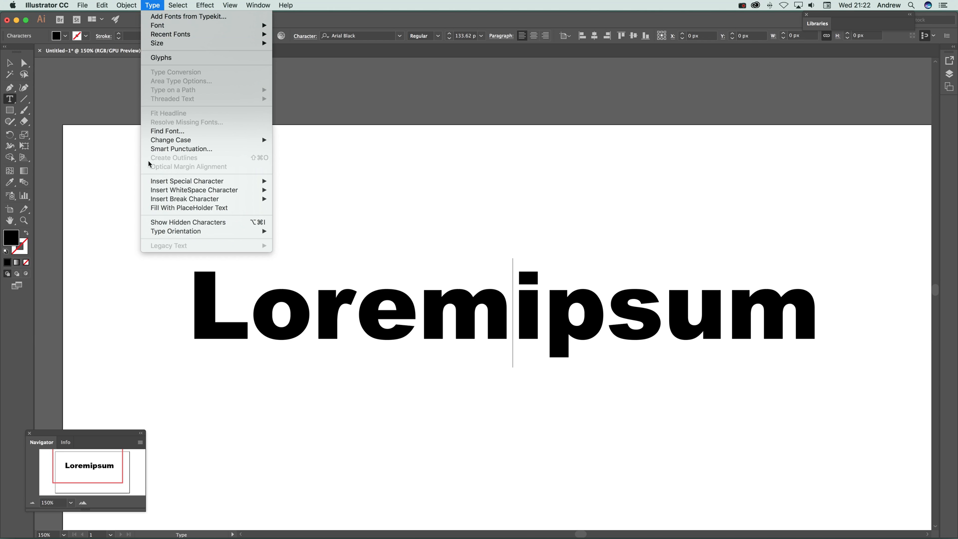
mouse_move(184, 199)
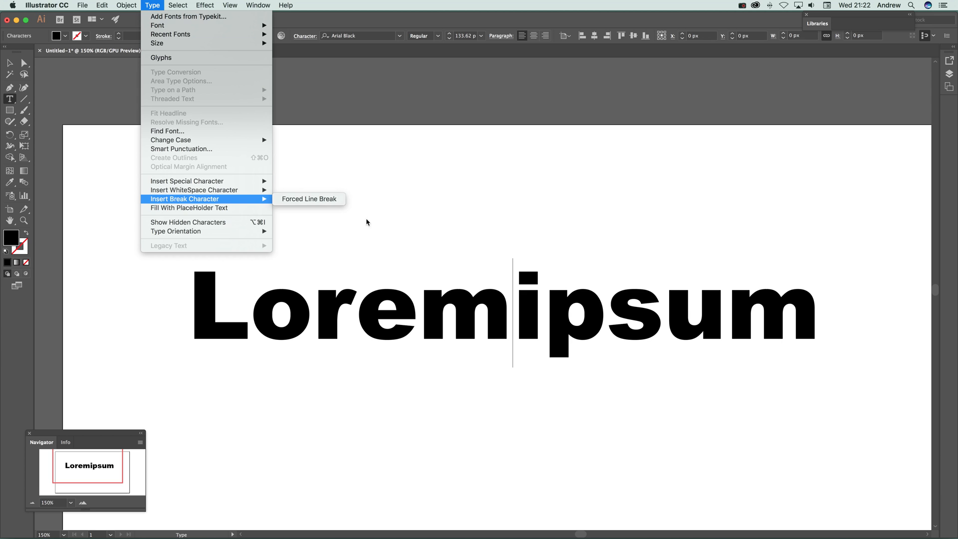
Insert a Forced Line Break putting 'Lorem' and 'ipsum' on separate lines
click(308, 199)
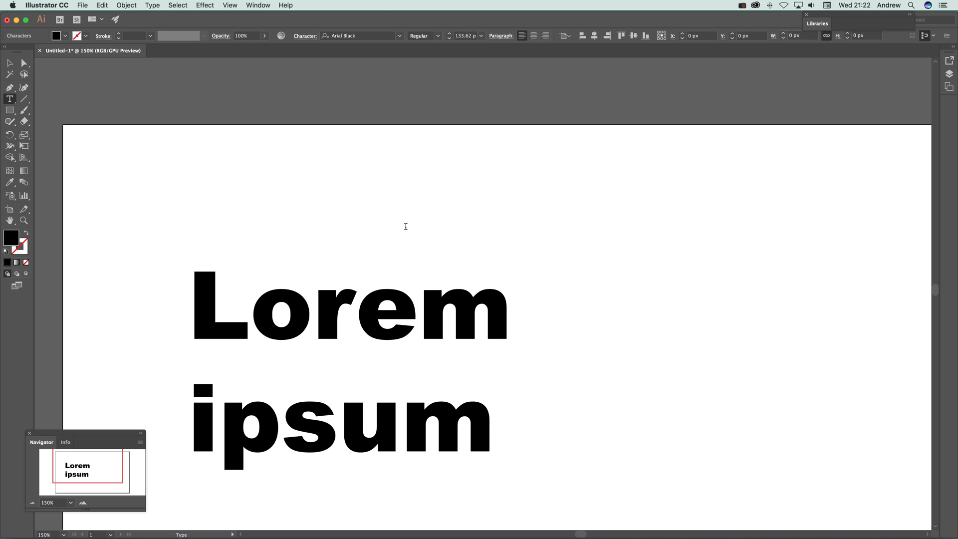
mouse_move(364, 207)
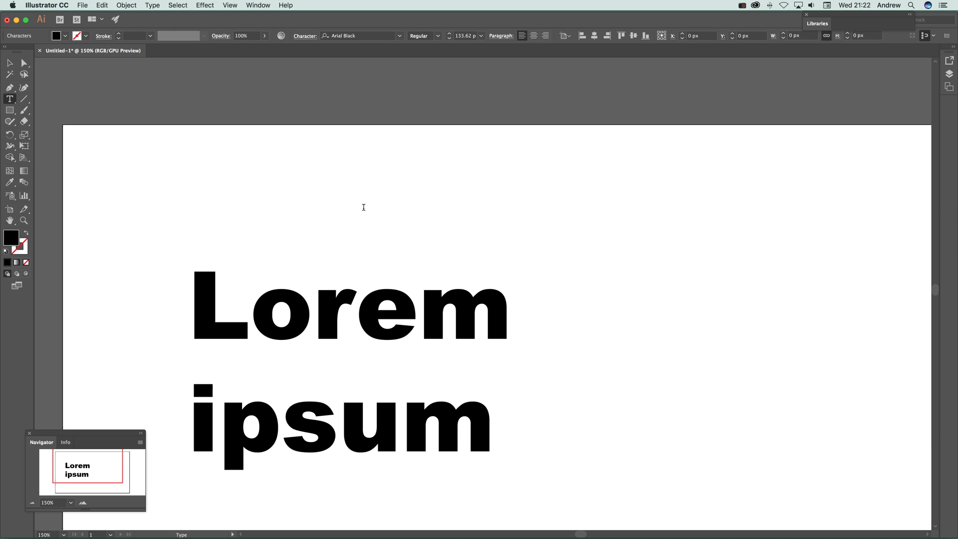